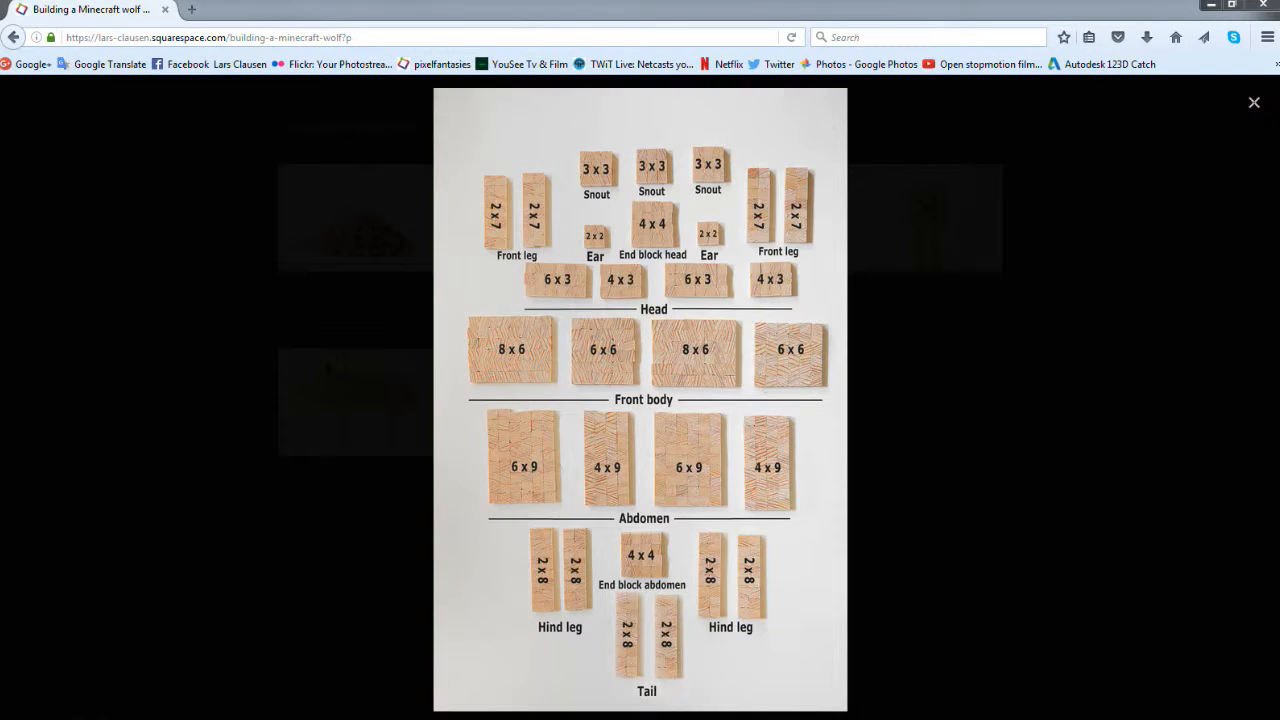
{"action": "mouse_move", "coordinate": [436, 596]}
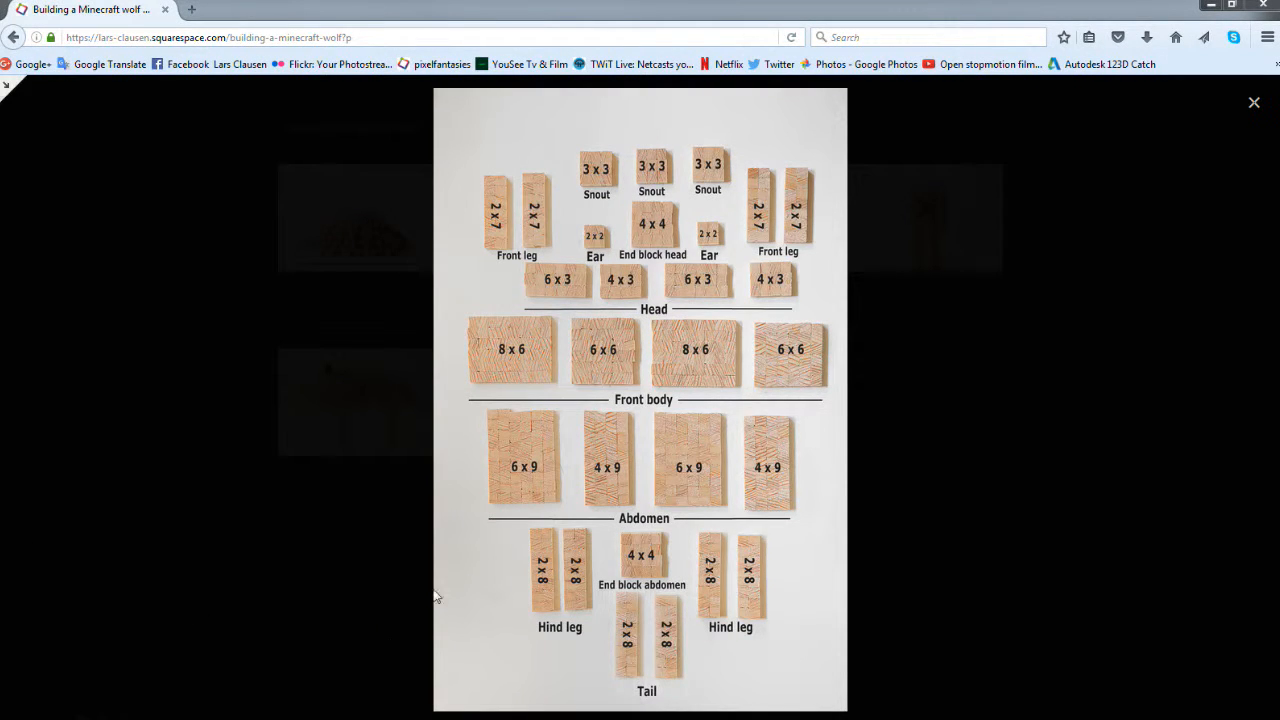
{"action": "mouse_move", "coordinate": [890, 470]}
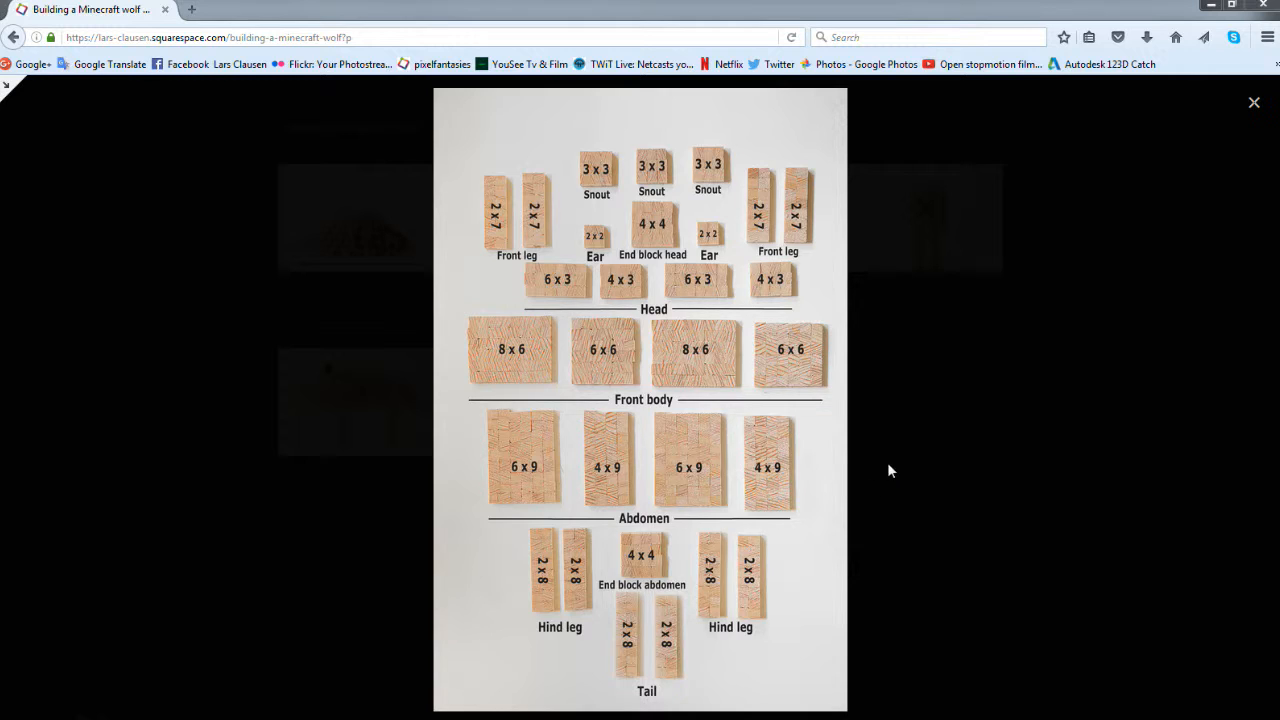
{"action": "mouse_move", "coordinate": [500, 188]}
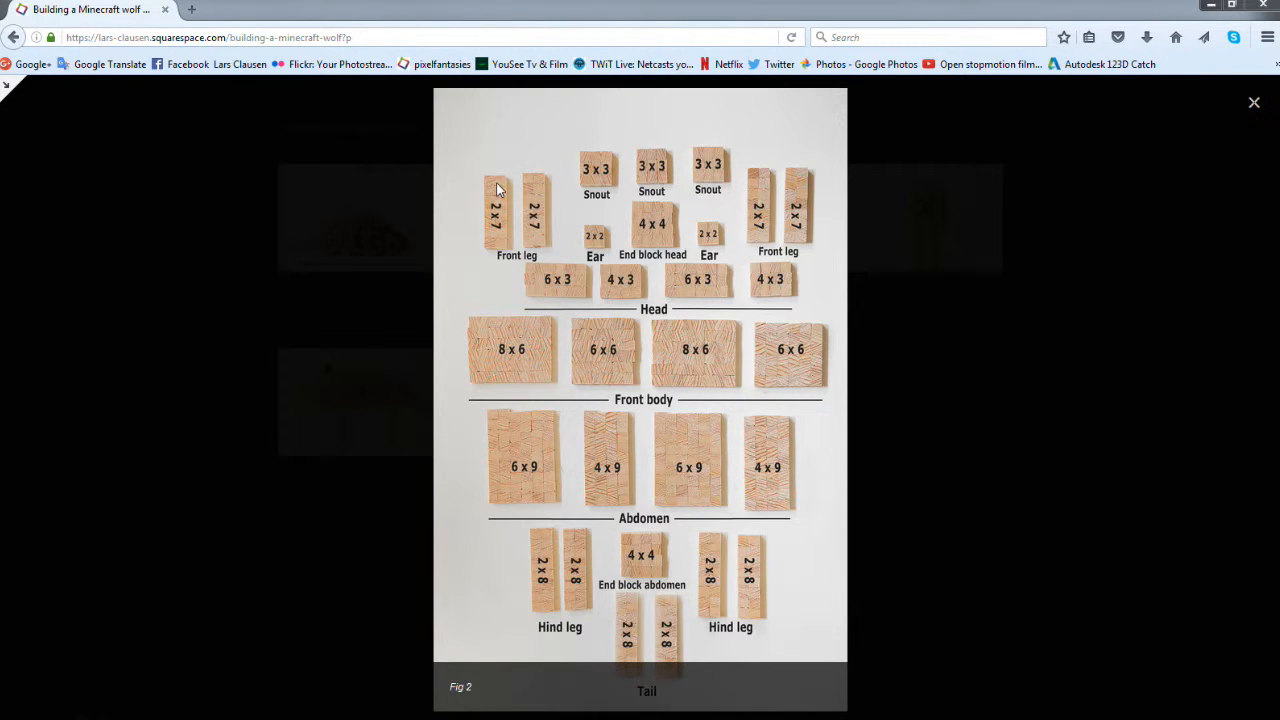
{"action": "mouse_move", "coordinate": [488, 232]}
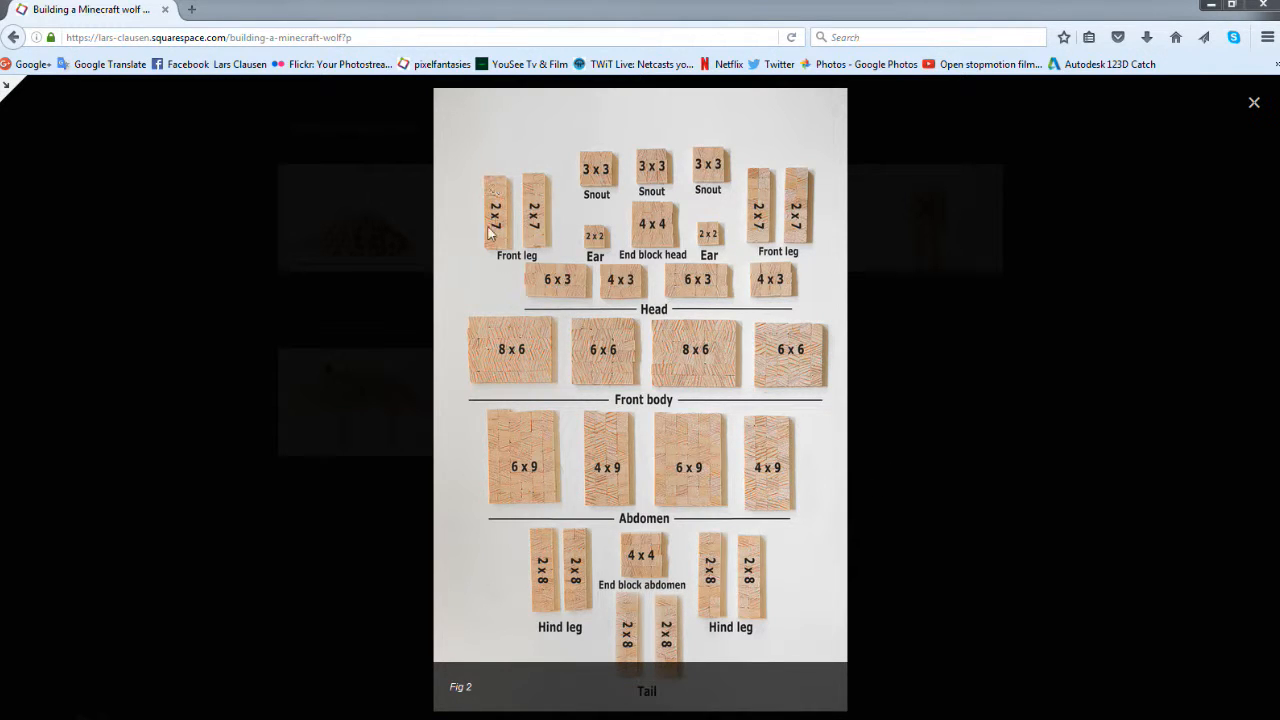
{"action": "mouse_move", "coordinate": [508, 240]}
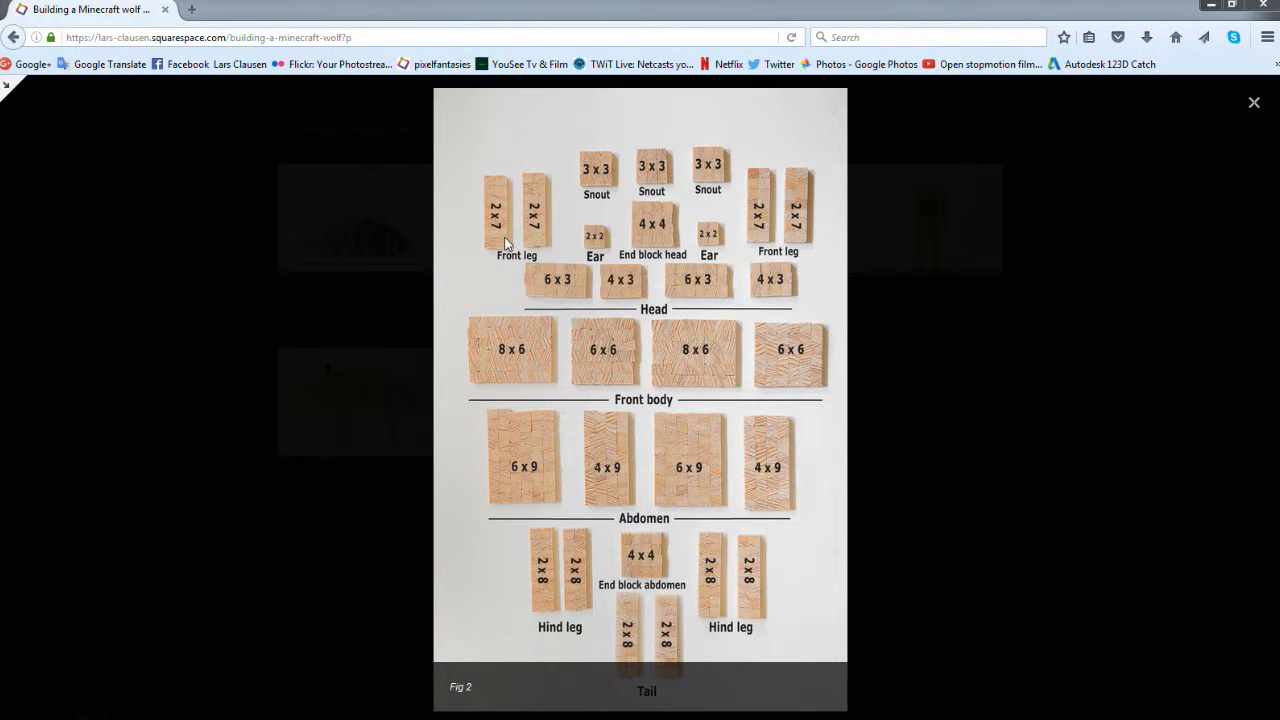
{"action": "mouse_move", "coordinate": [512, 266]}
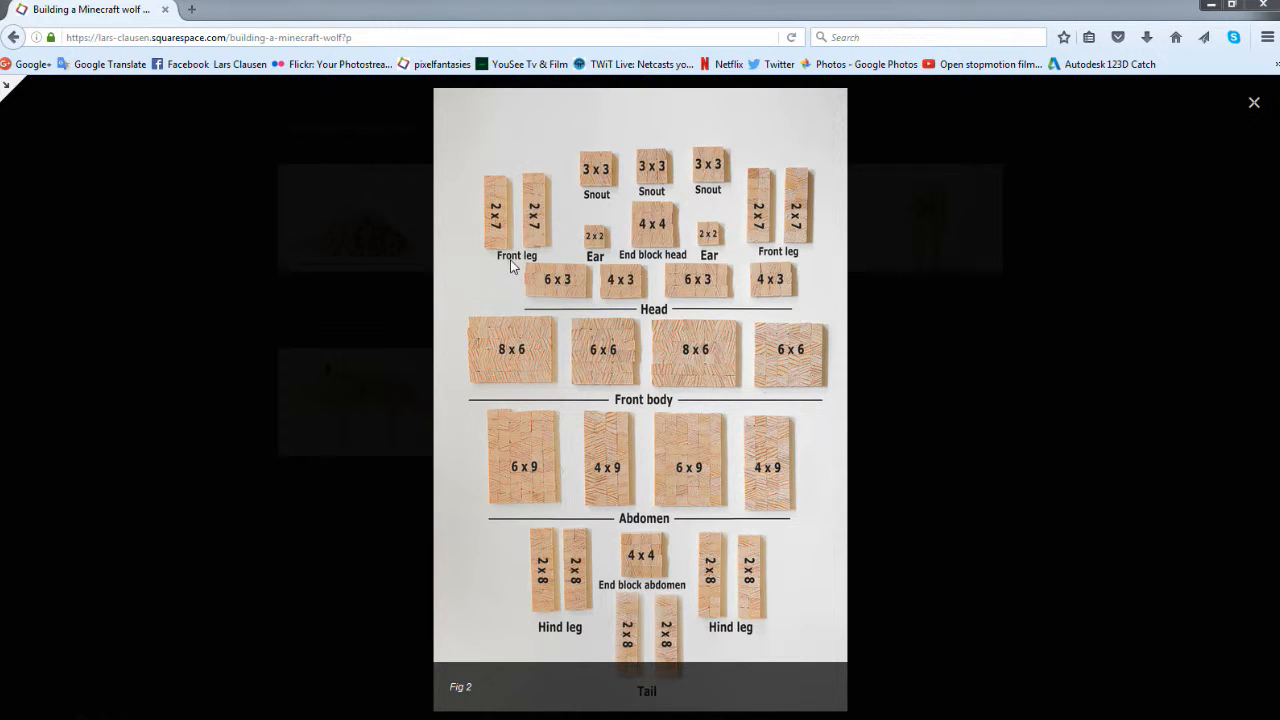
{"action": "mouse_move", "coordinate": [532, 246]}
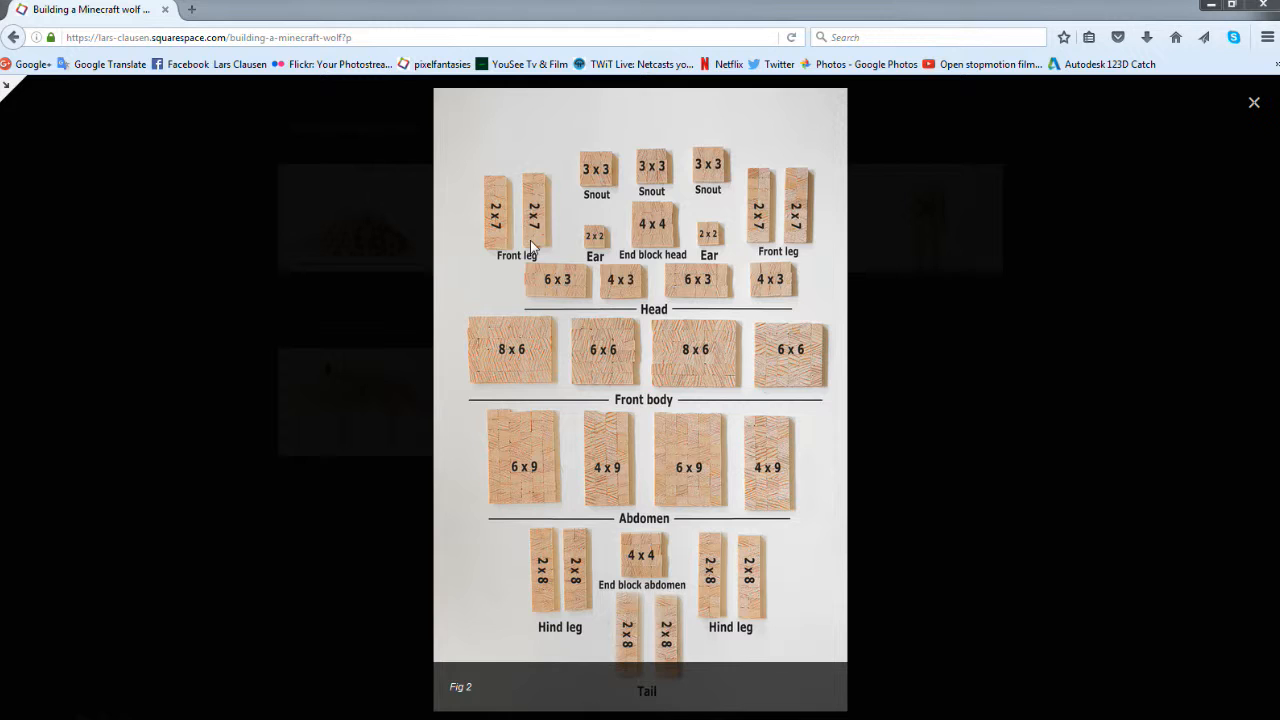
{"action": "mouse_move", "coordinate": [480, 248]}
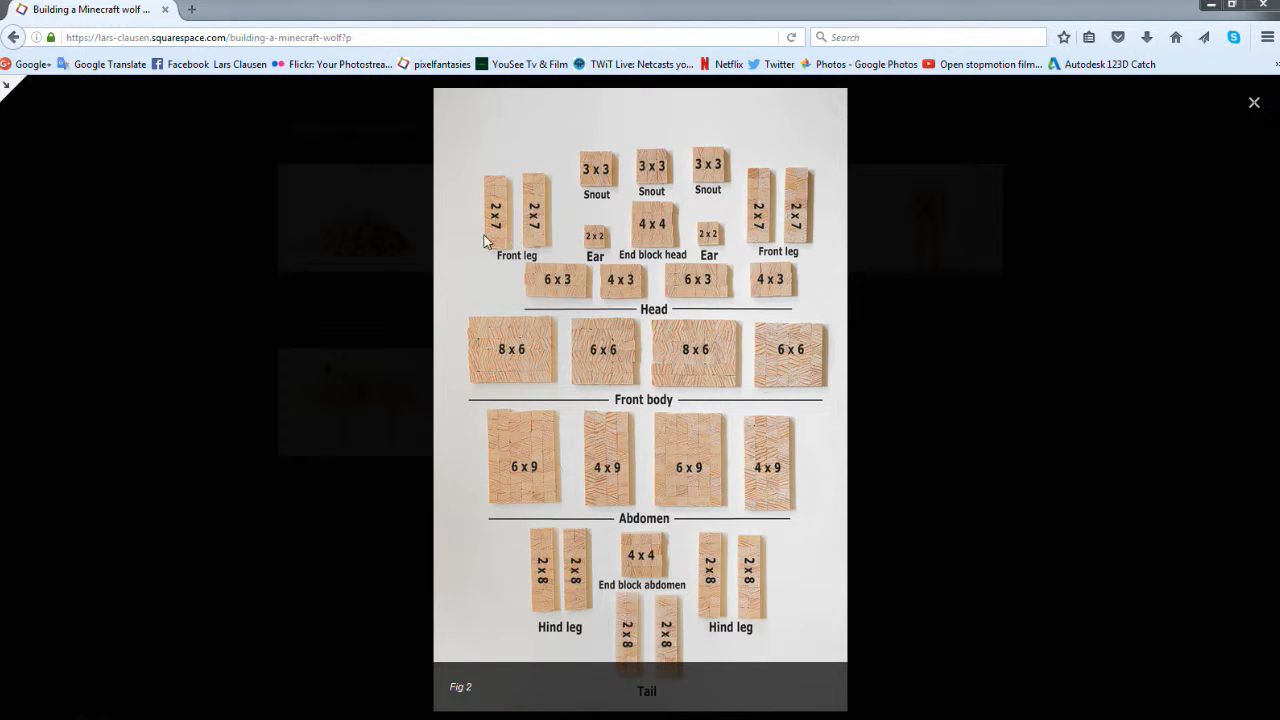
{"action": "mouse_move", "coordinate": [744, 240]}
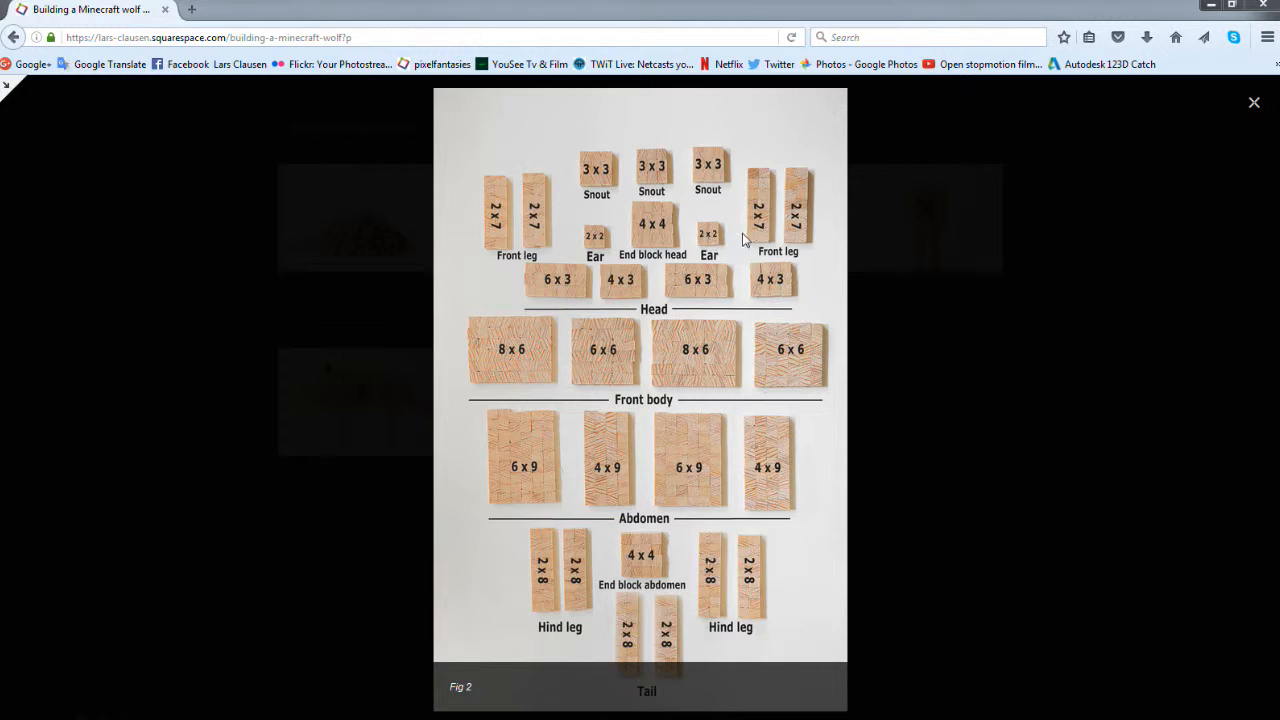
{"action": "mouse_move", "coordinate": [816, 232]}
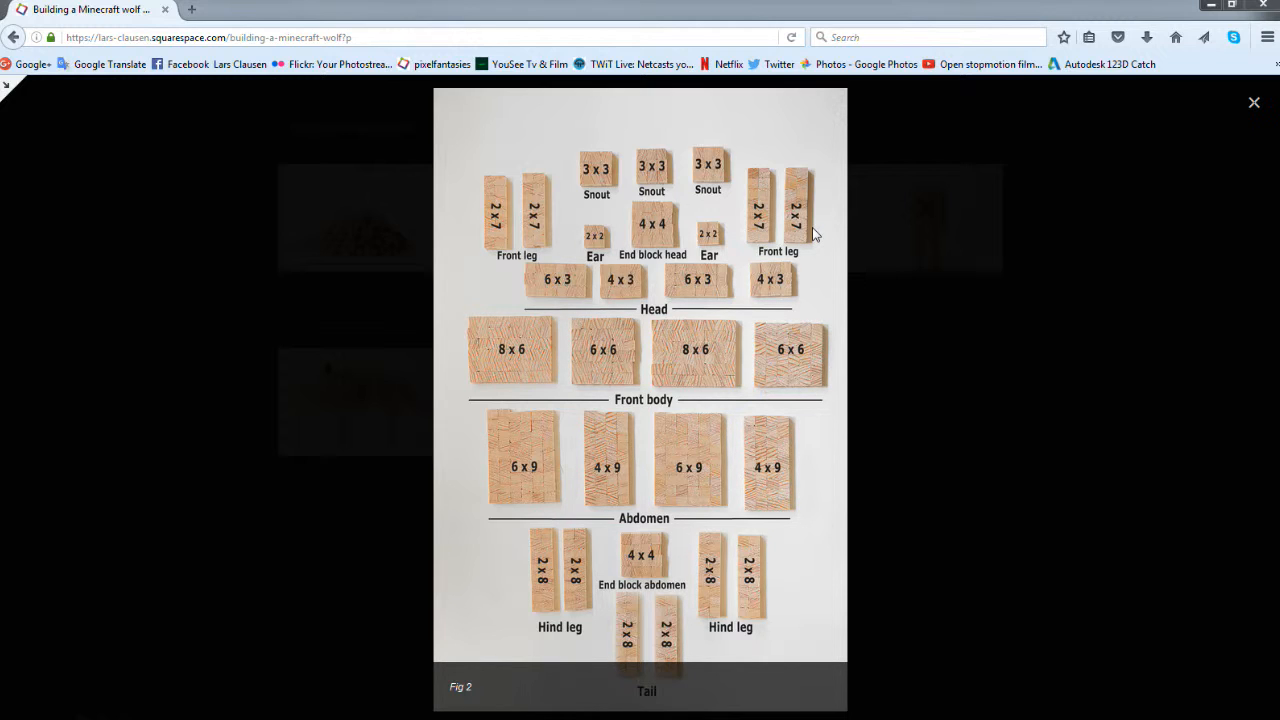
{"action": "mouse_move", "coordinate": [828, 268]}
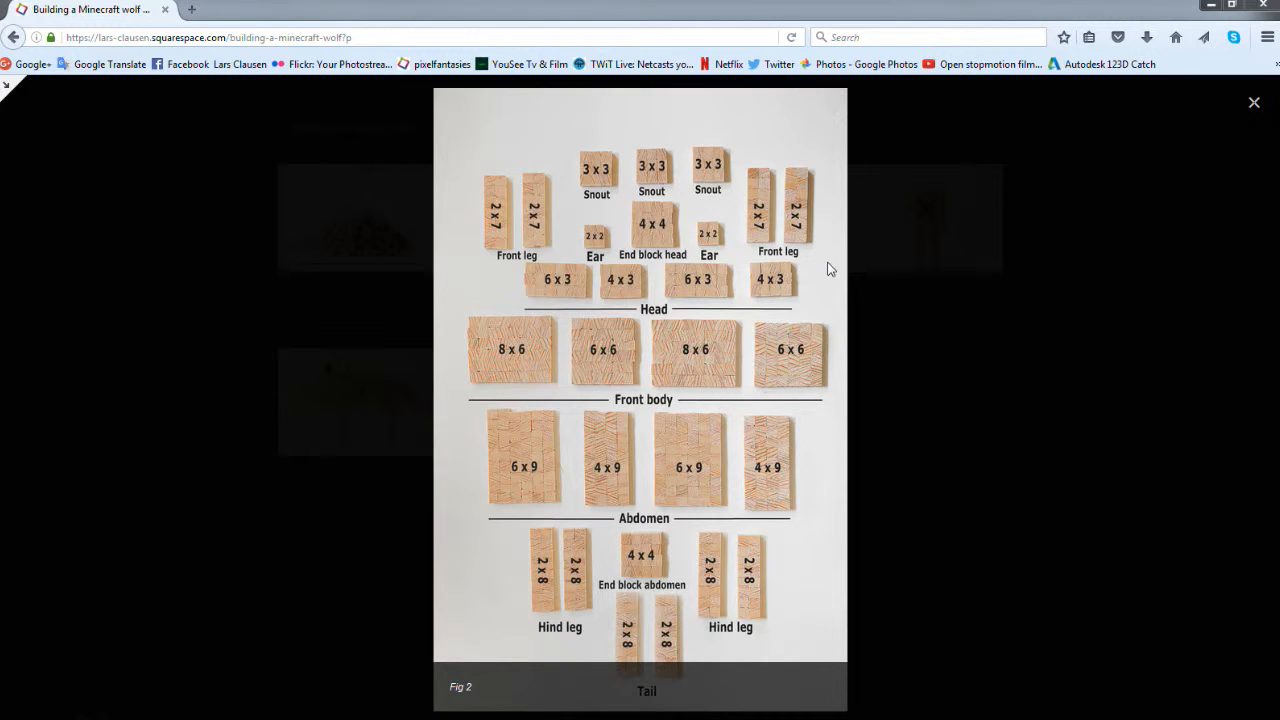
{"action": "mouse_move", "coordinate": [532, 186]}
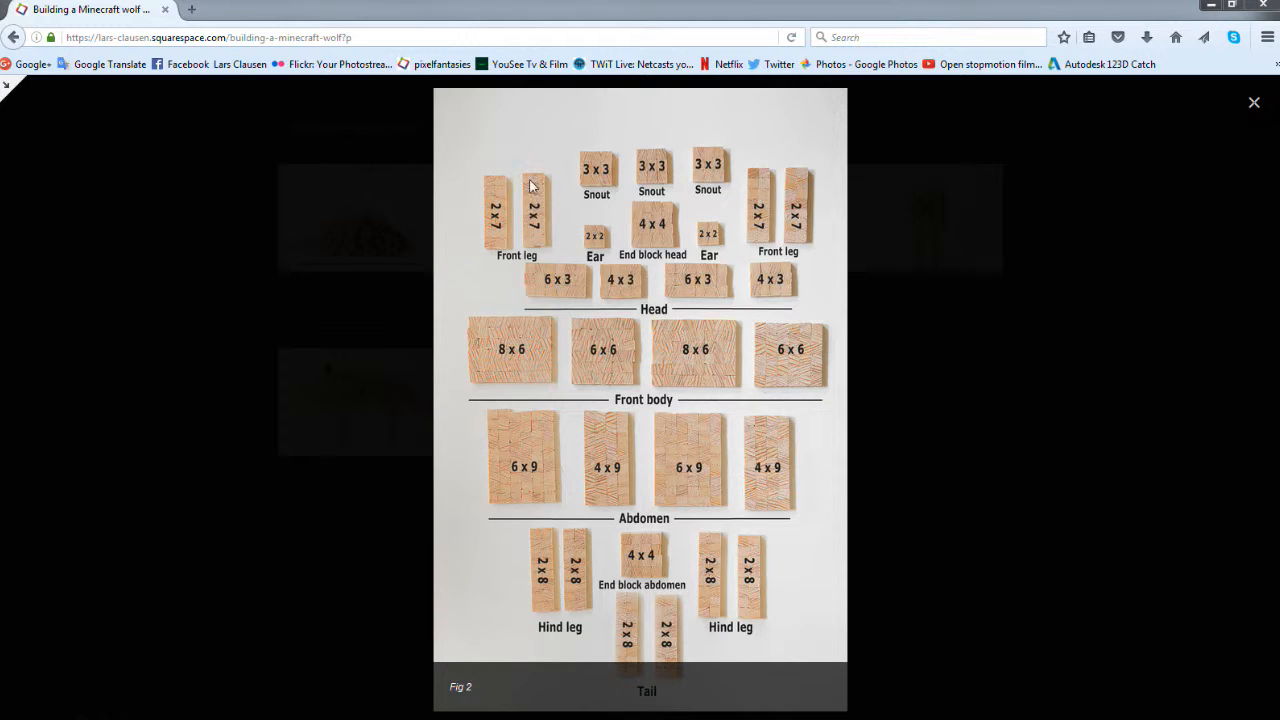
{"action": "mouse_move", "coordinate": [584, 178]}
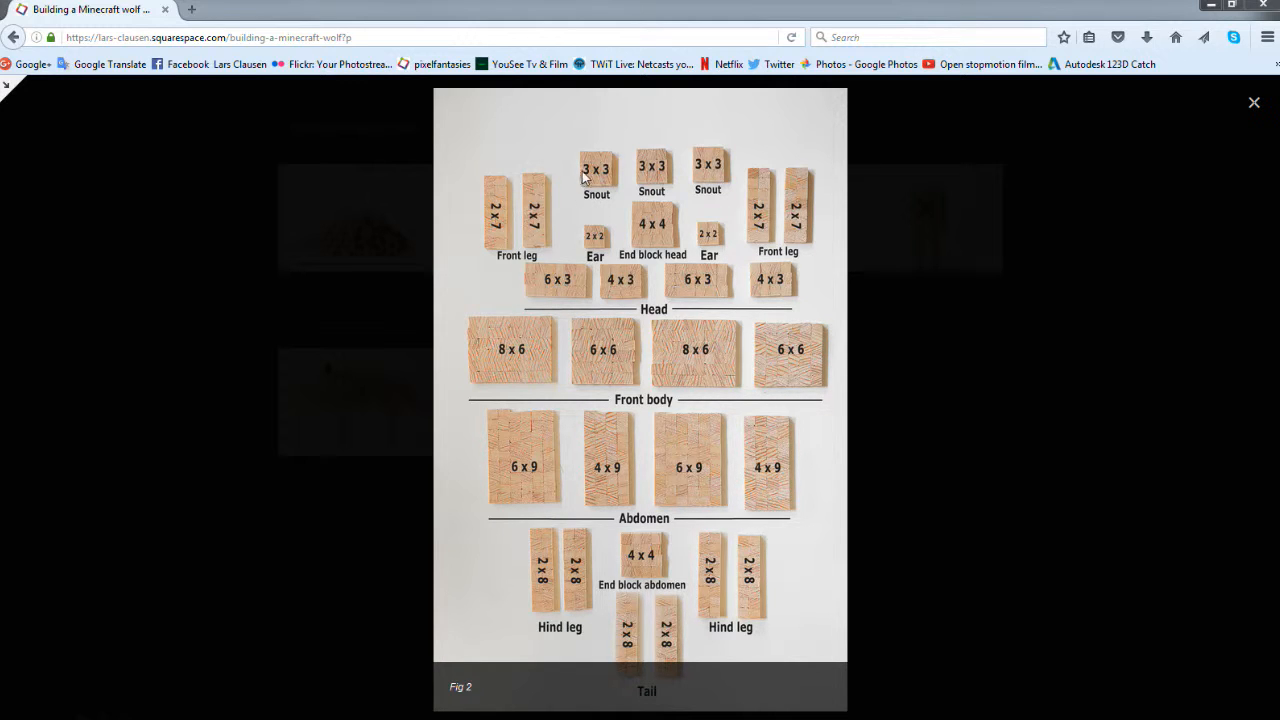
{"action": "mouse_move", "coordinate": [604, 178]}
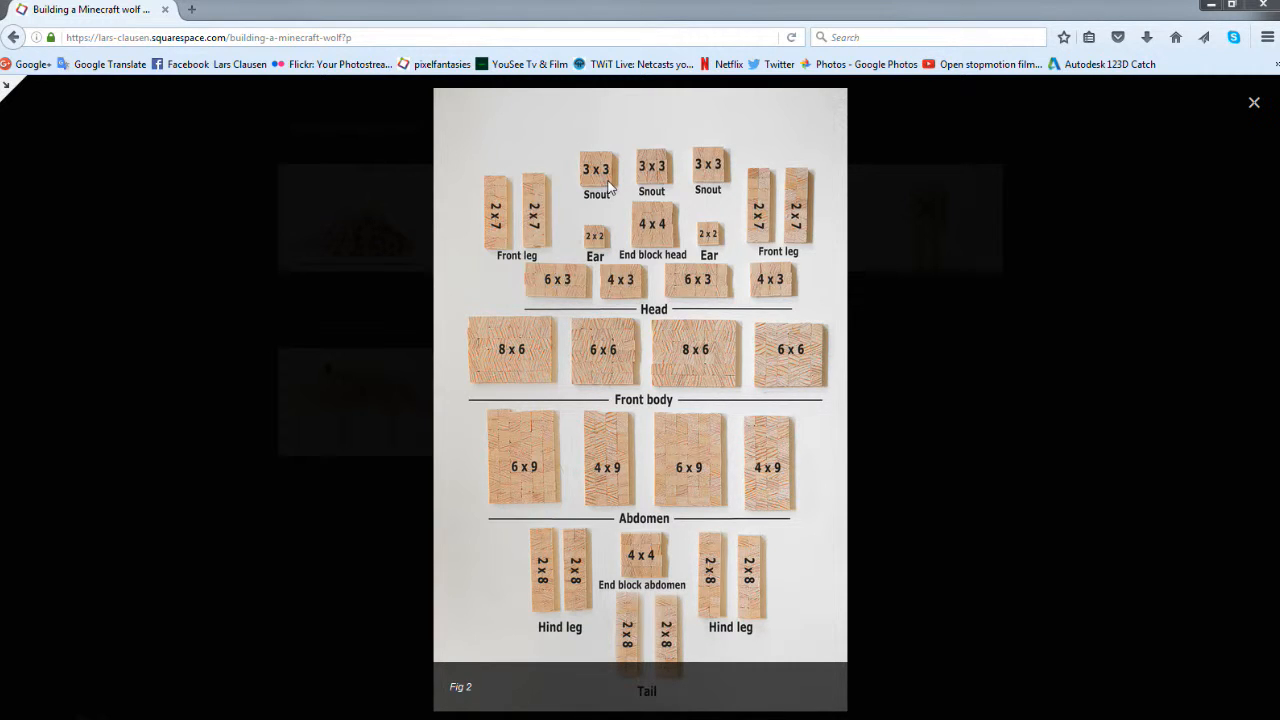
{"action": "mouse_move", "coordinate": [684, 176]}
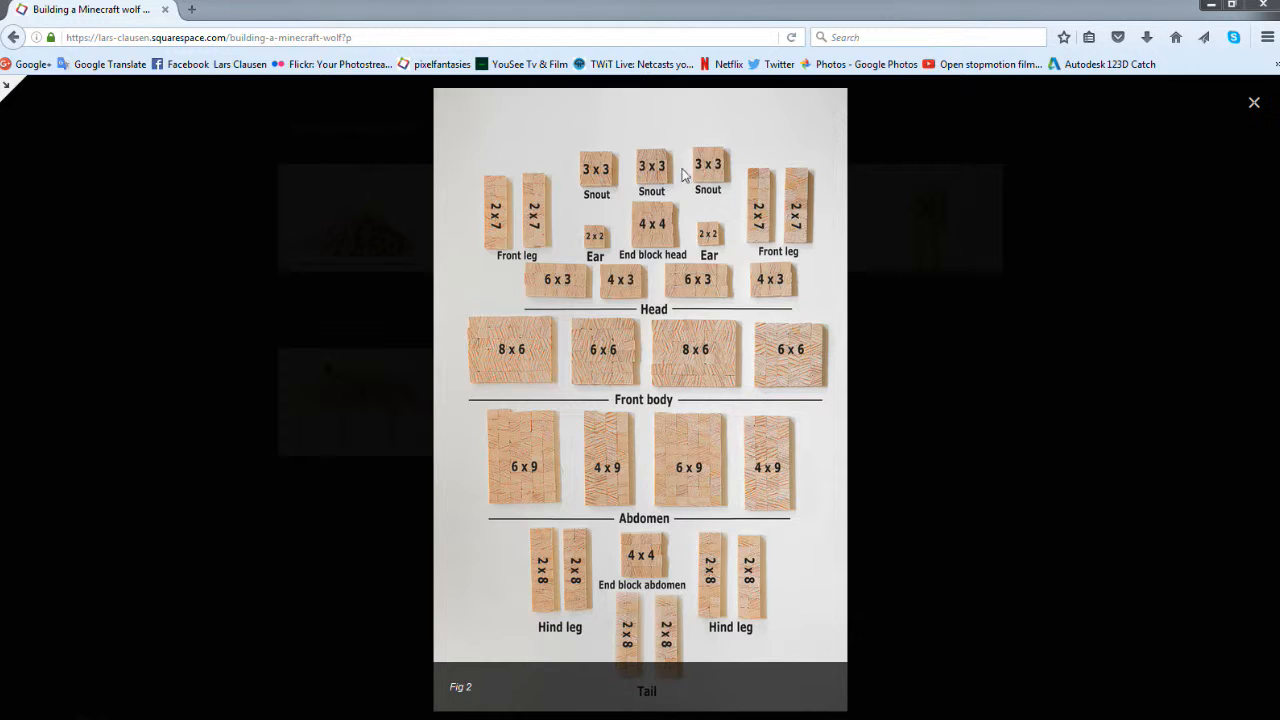
{"action": "mouse_move", "coordinate": [600, 178]}
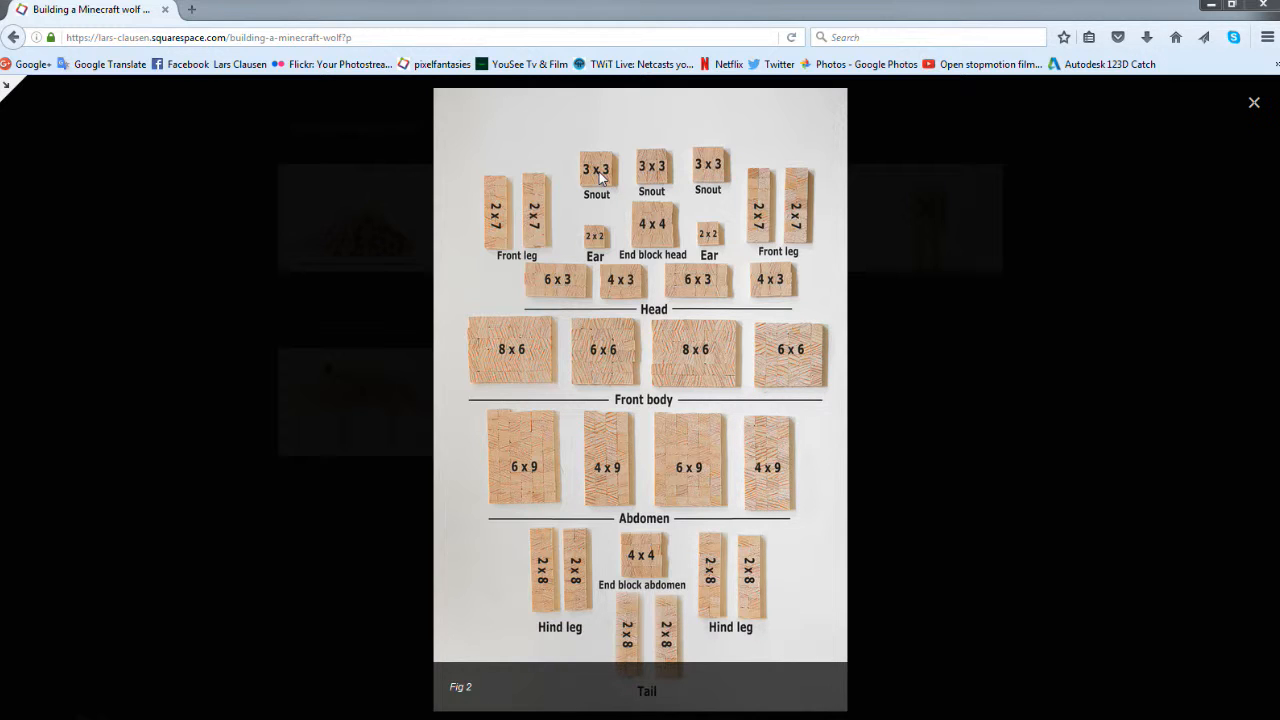
{"action": "mouse_move", "coordinate": [662, 186]}
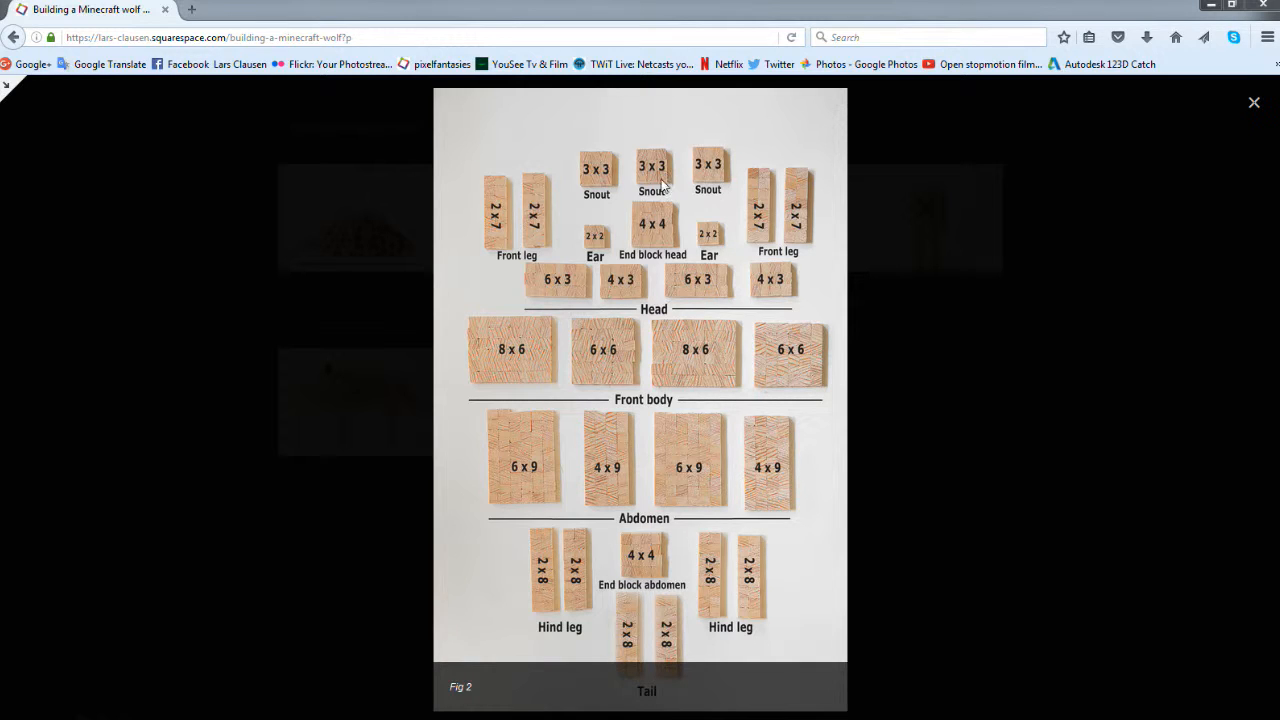
{"action": "mouse_move", "coordinate": [644, 220]}
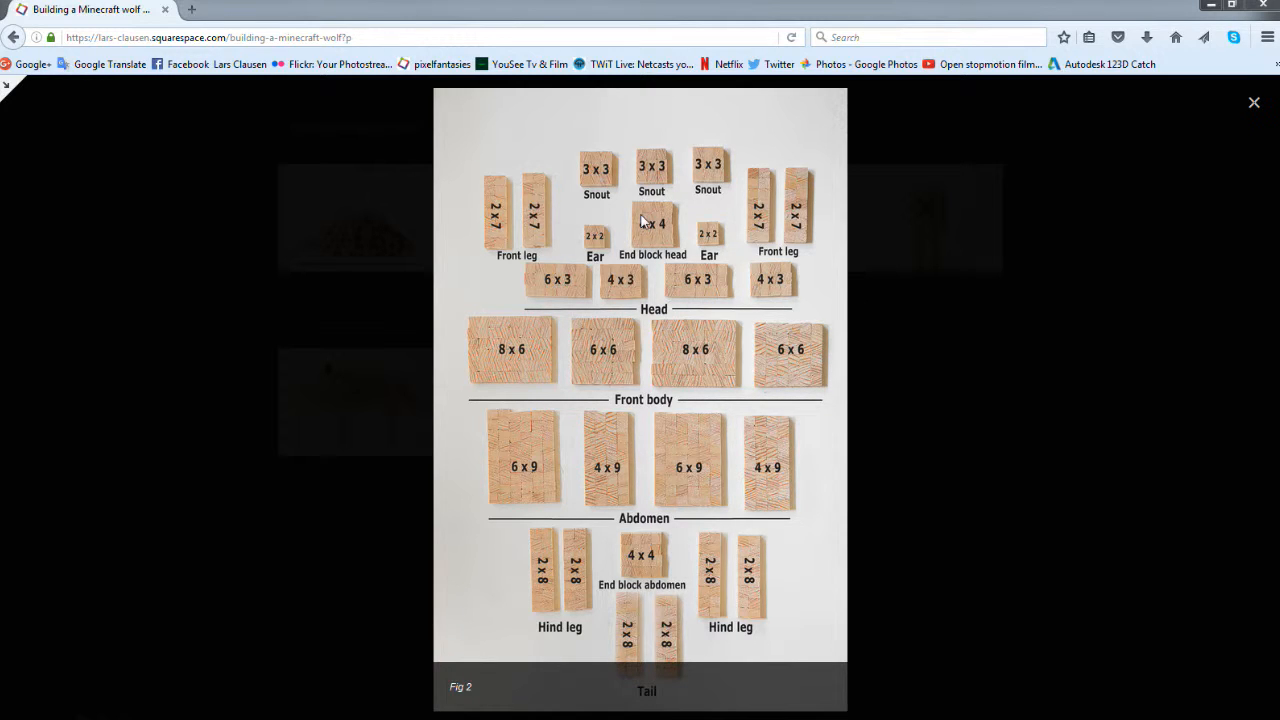
{"action": "mouse_move", "coordinate": [528, 232]}
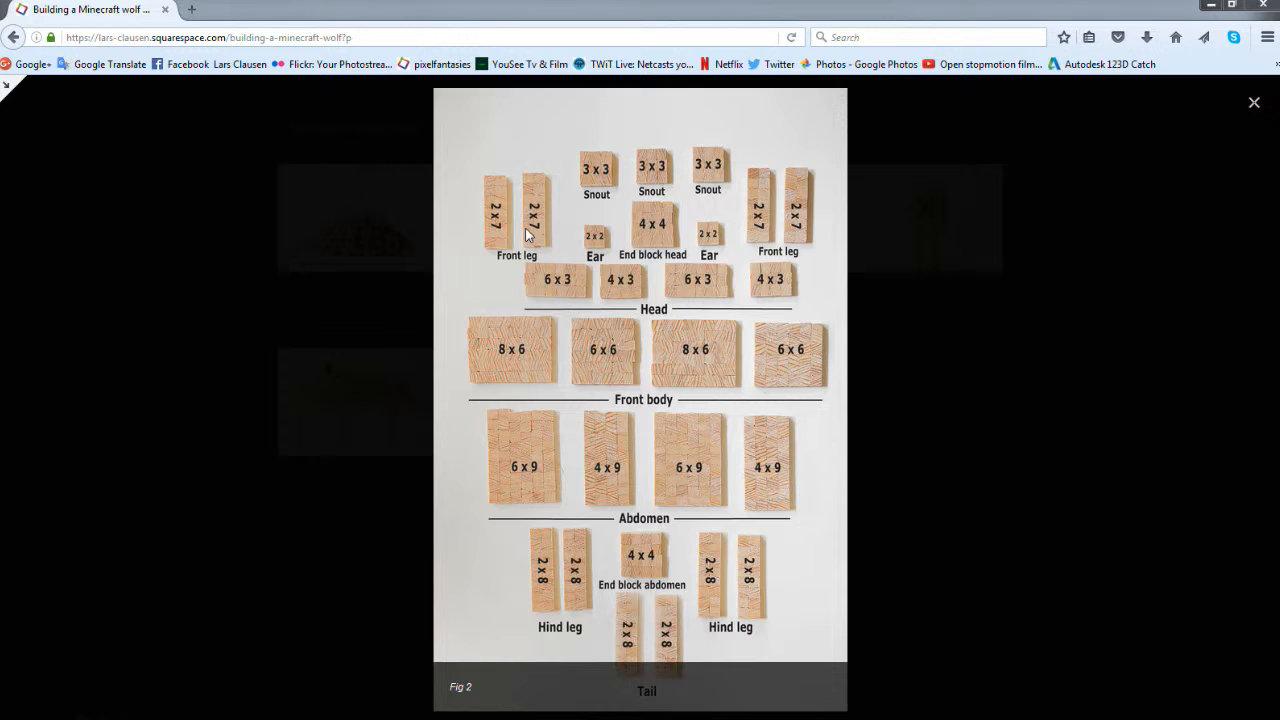
{"action": "mouse_move", "coordinate": [388, 158]}
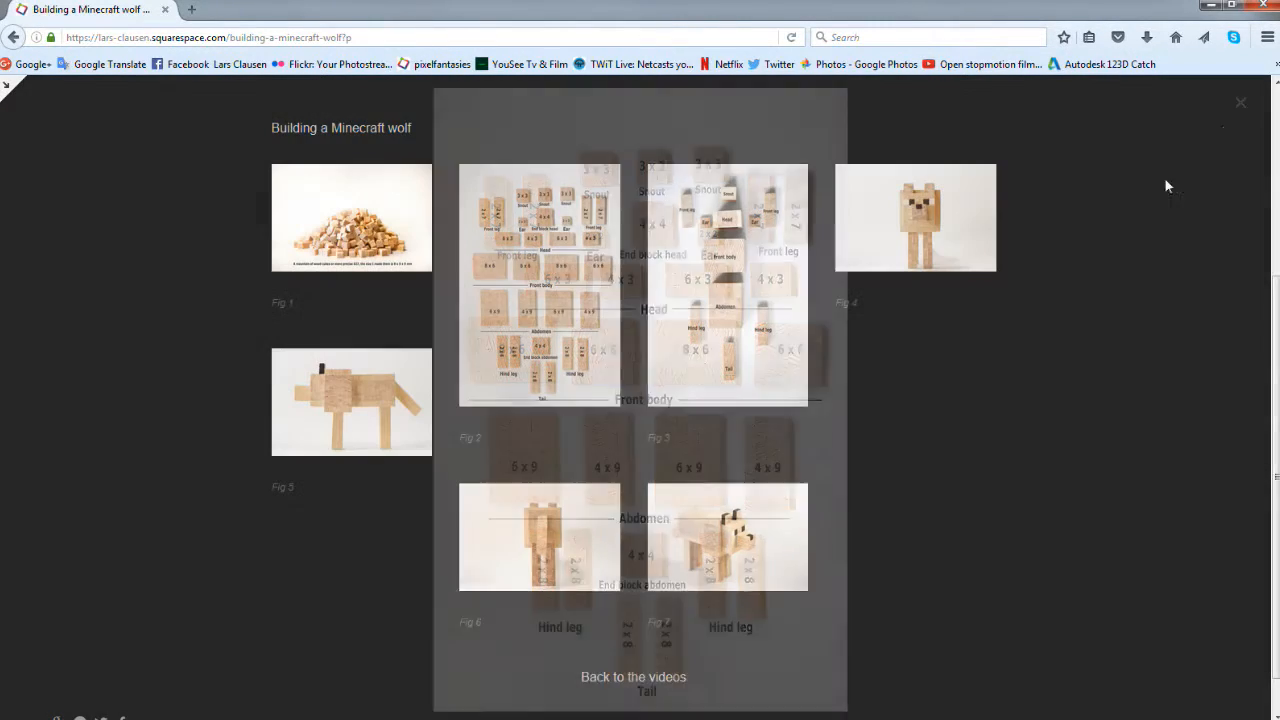
{"action": "left_click", "coordinate": [914, 216]}
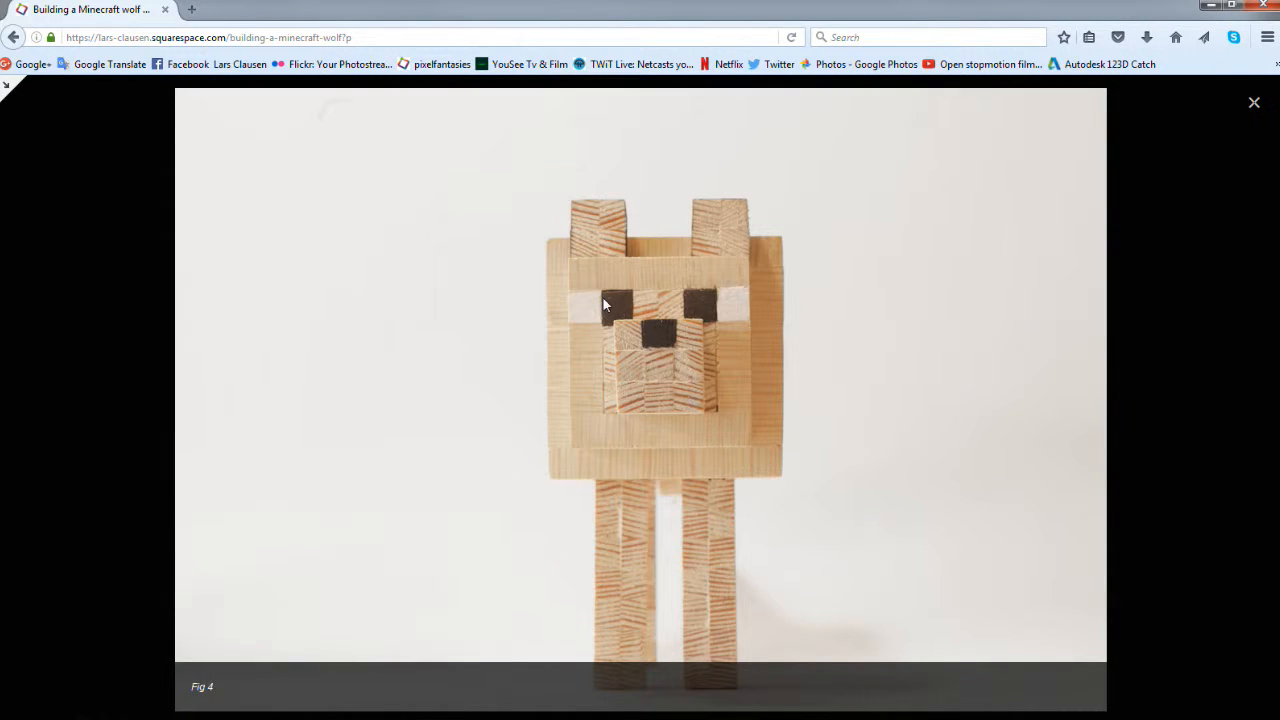
{"action": "mouse_move", "coordinate": [708, 390]}
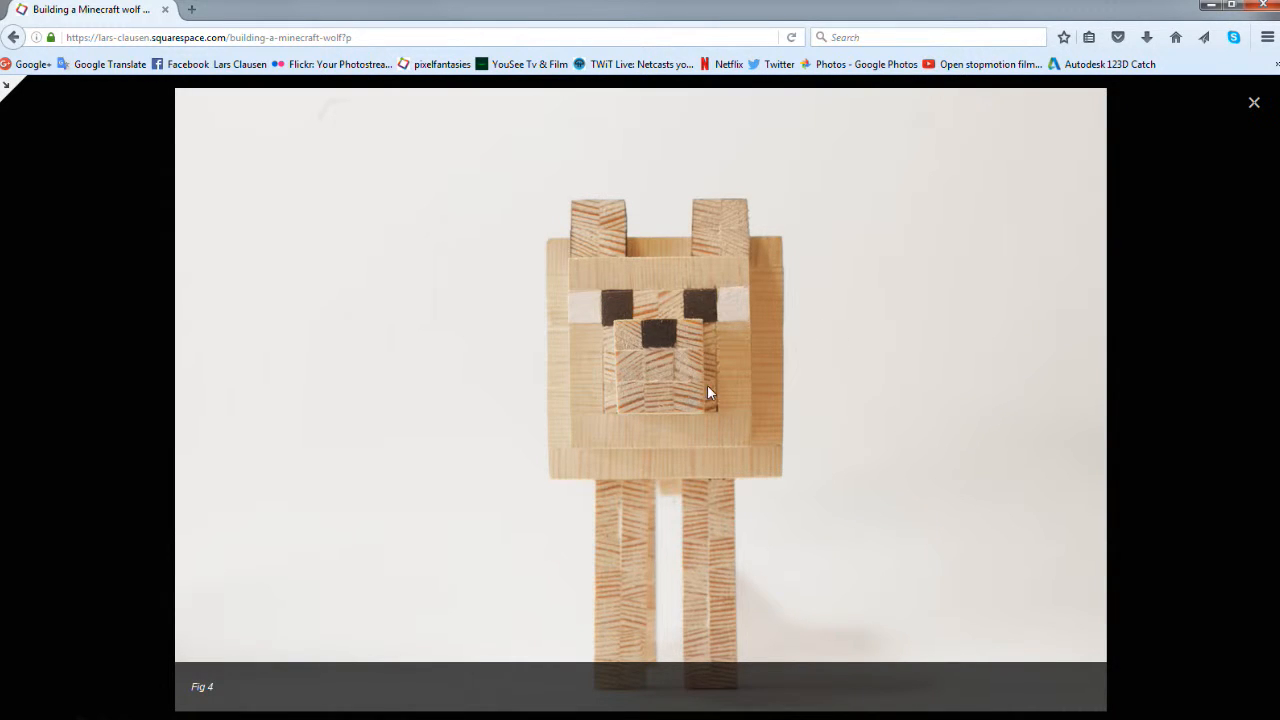
{"action": "mouse_move", "coordinate": [612, 340]}
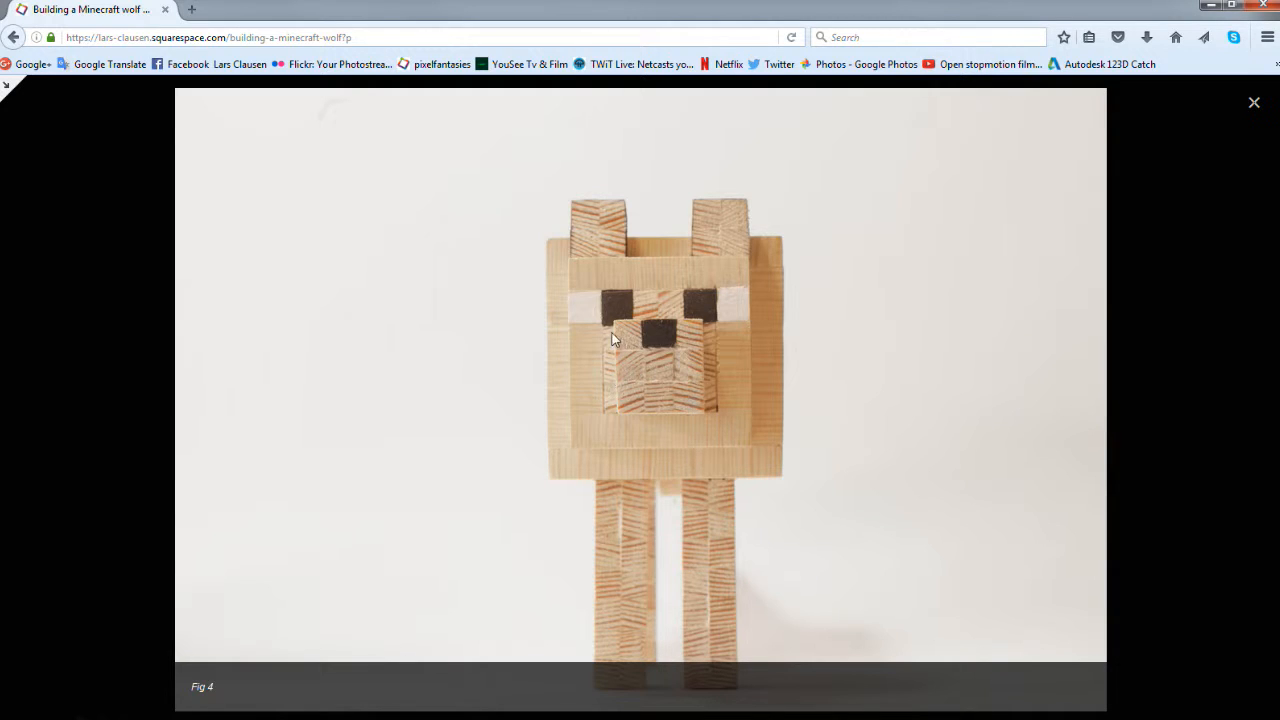
{"action": "mouse_move", "coordinate": [644, 378]}
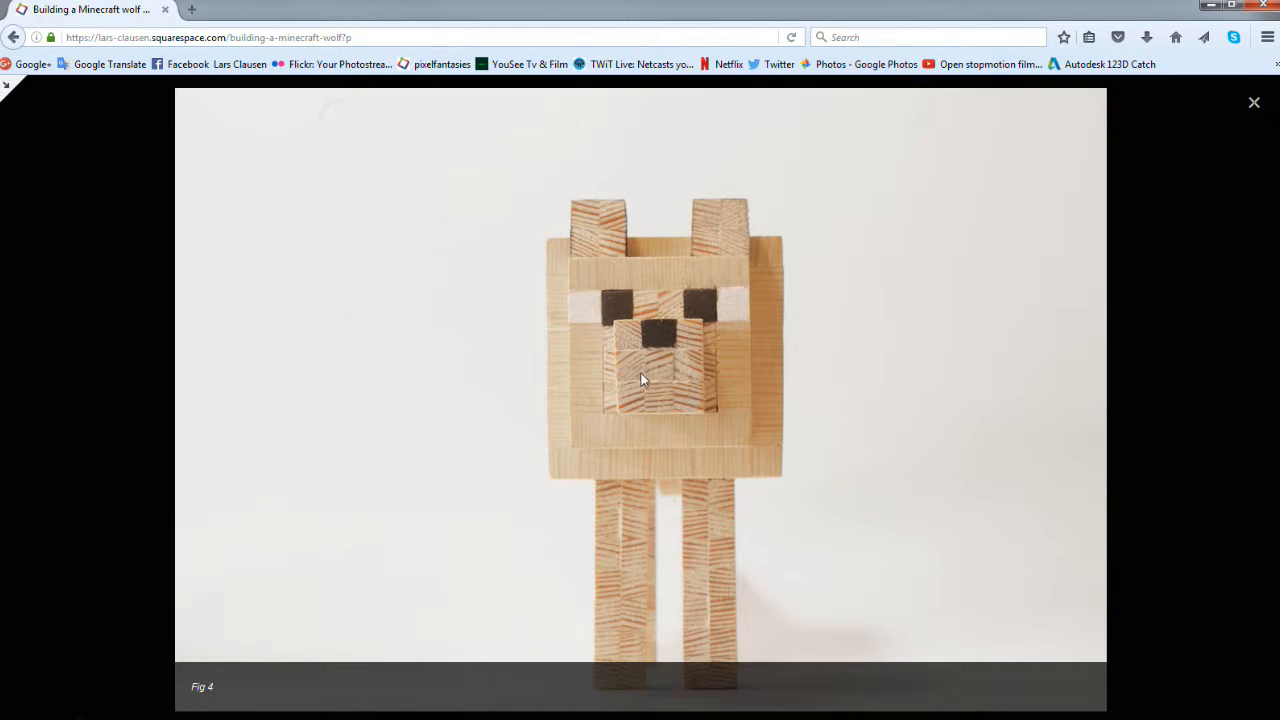
{"action": "mouse_move", "coordinate": [1256, 104]}
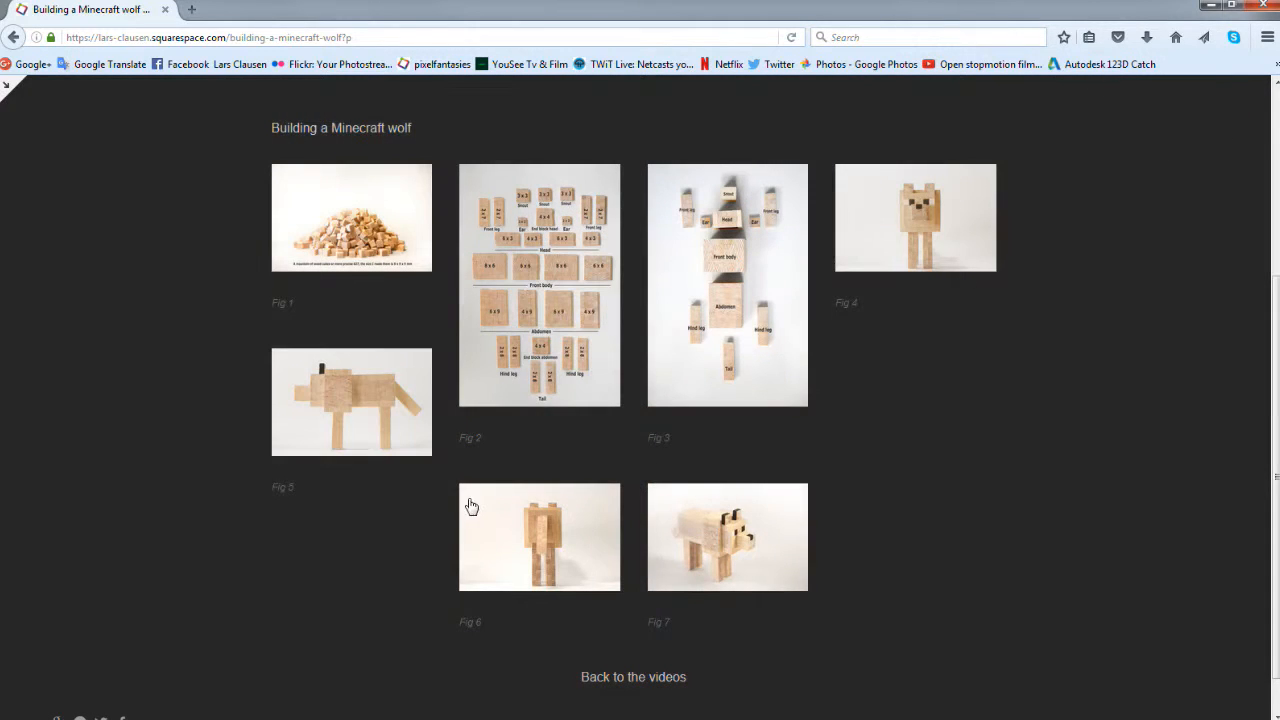
{"action": "left_click", "coordinate": [352, 400]}
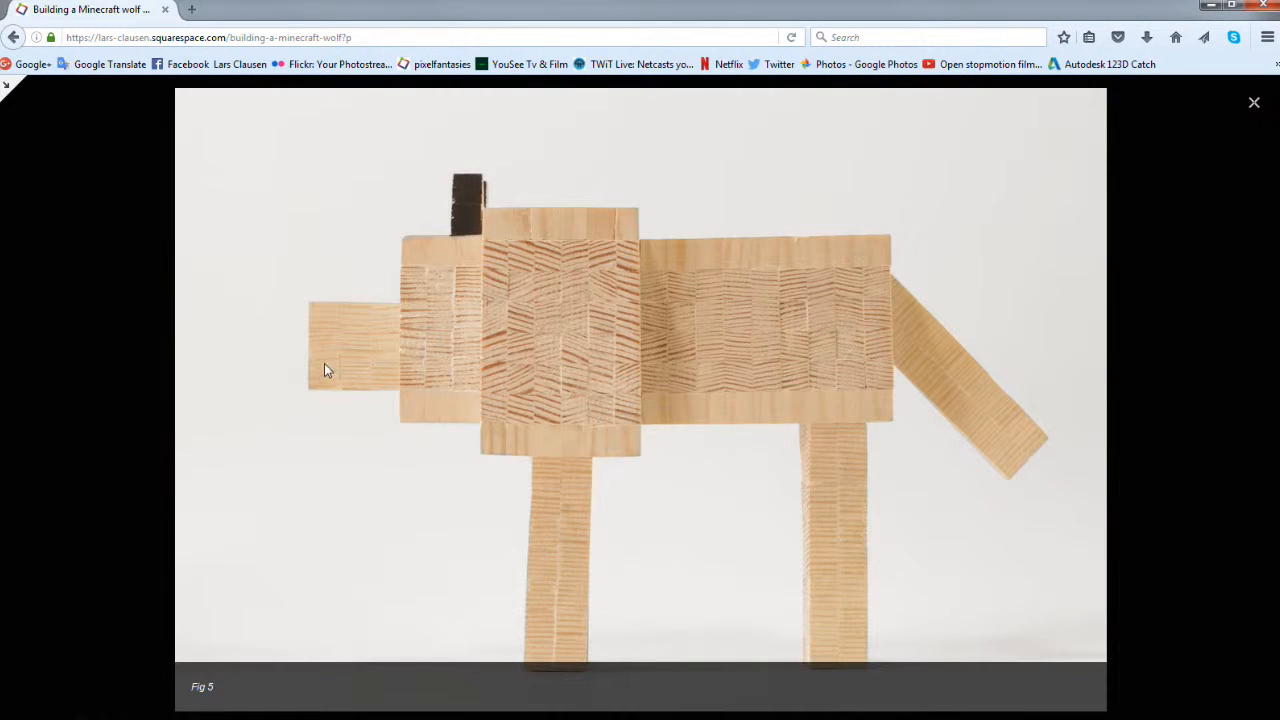
{"action": "mouse_move", "coordinate": [358, 384]}
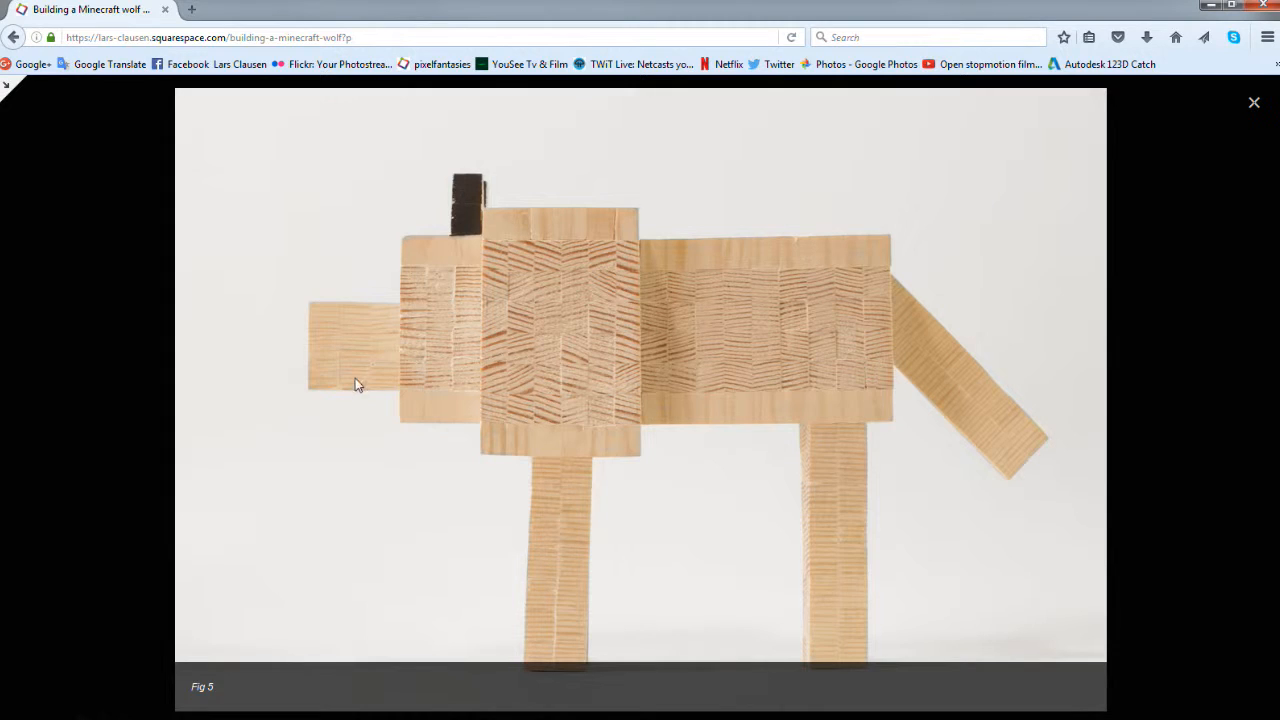
{"action": "mouse_move", "coordinate": [1076, 382]}
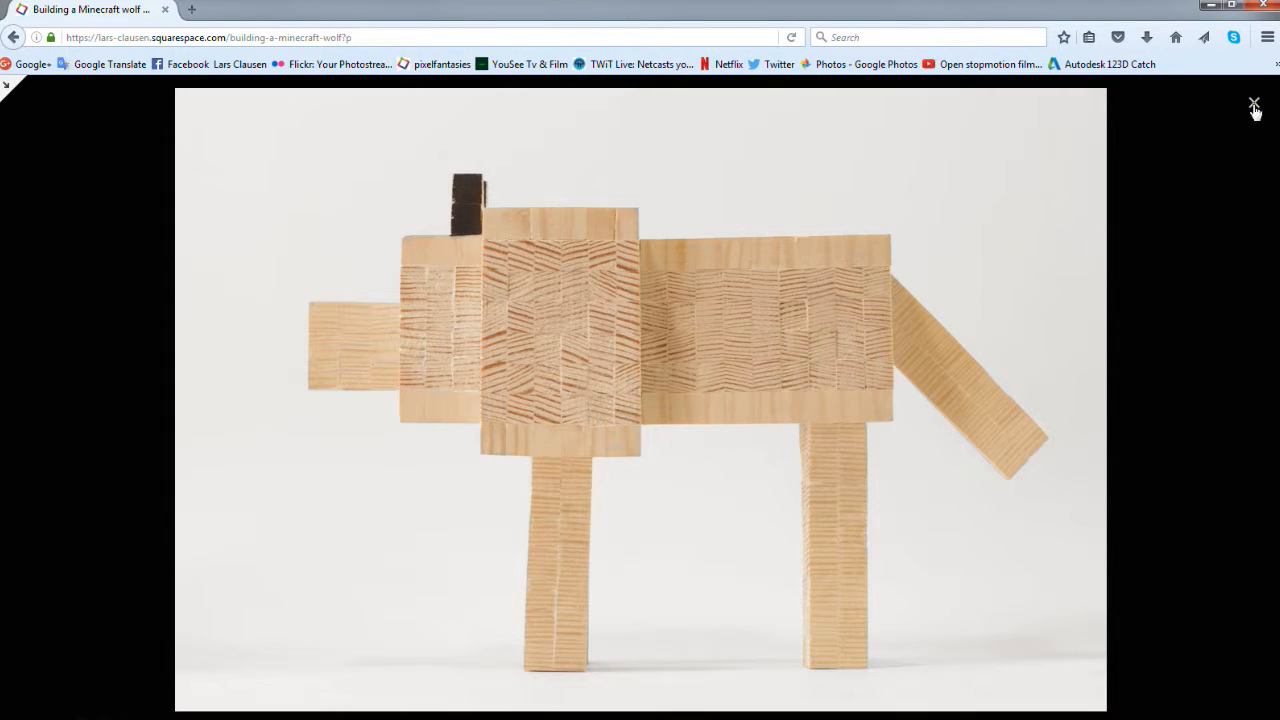
{"action": "left_click", "coordinate": [1254, 104]}
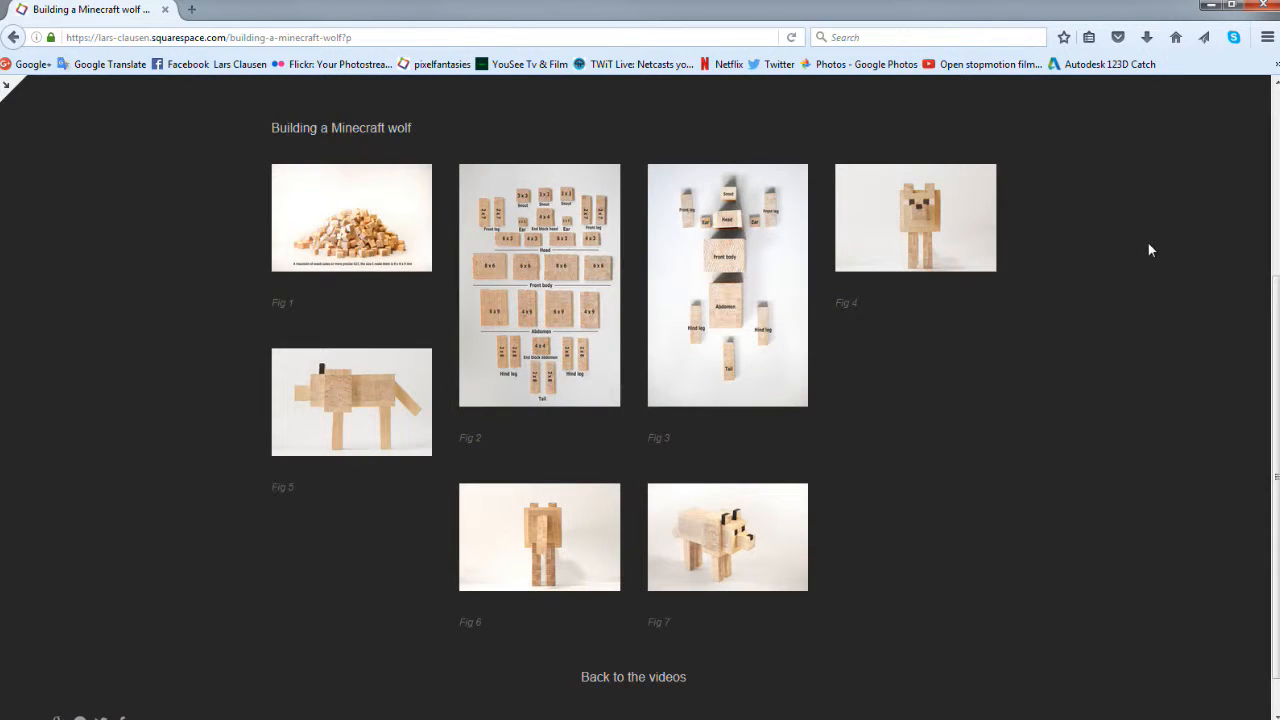